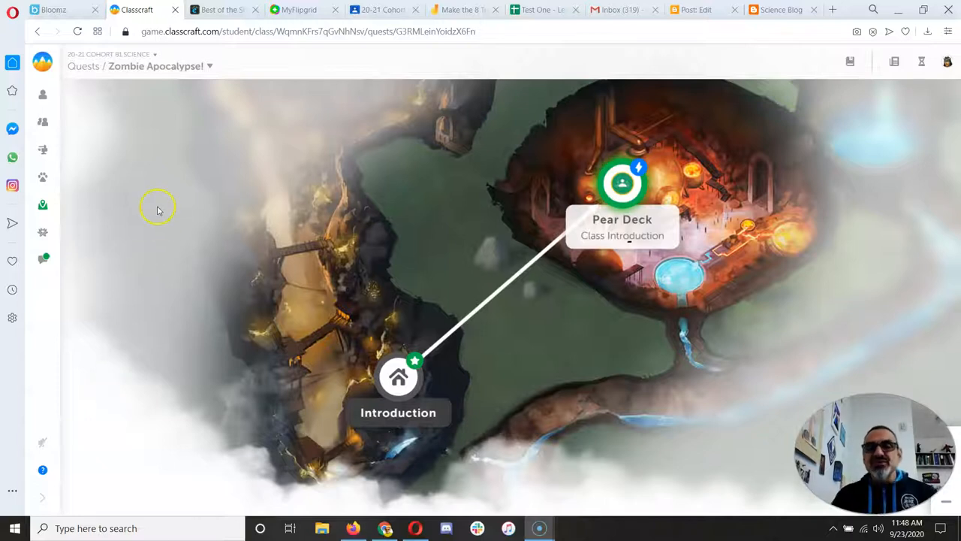
Open the Pear Deck quest node and scroll through its story down to the Peary Good Works image
left_click(622, 183)
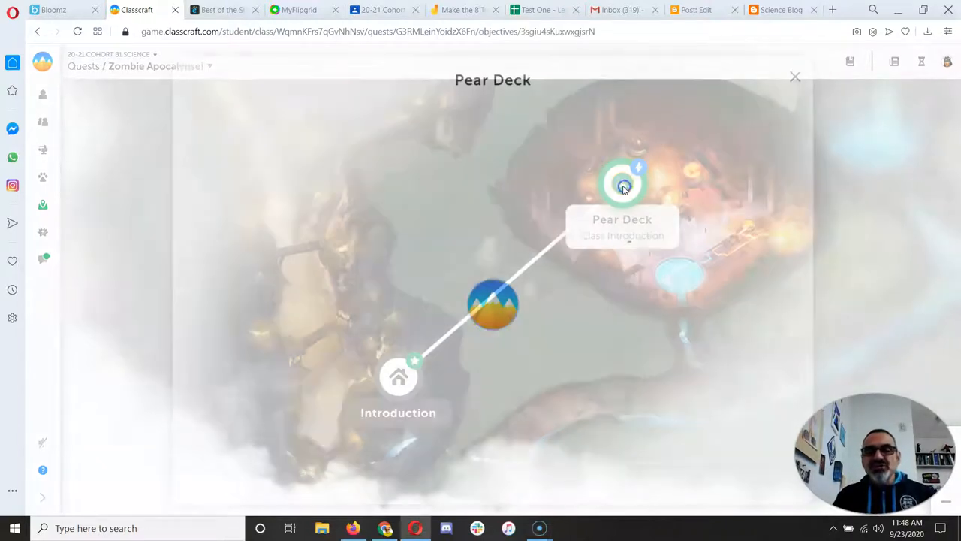
left_click(622, 183)
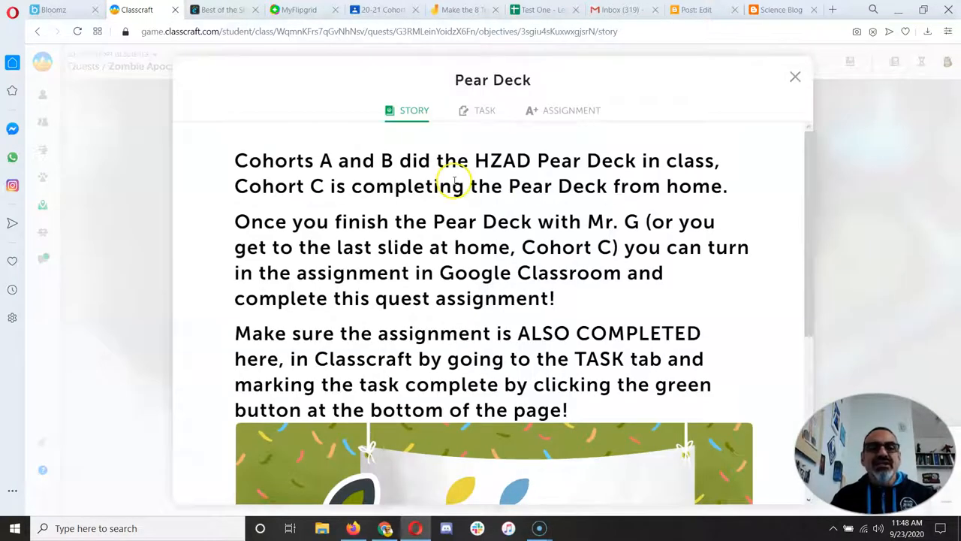
mouse_move(439, 246)
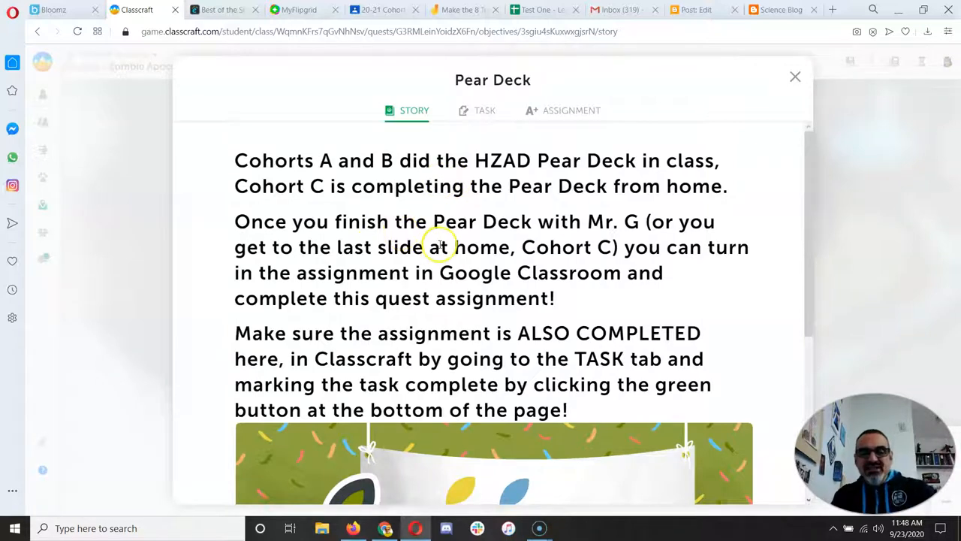
scroll("down", 3)
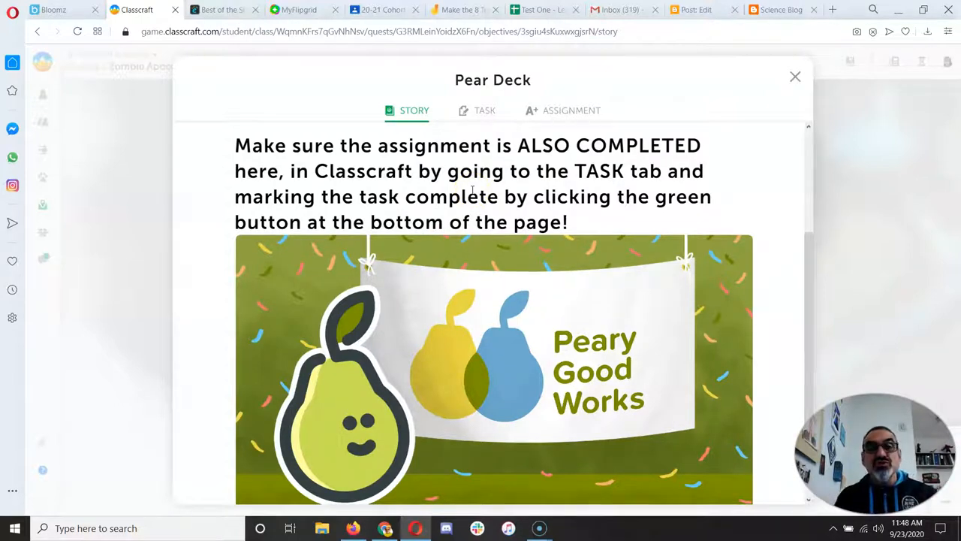
Read the Class Introduction task, then view the assignment's due date and reward details
left_click(483, 111)
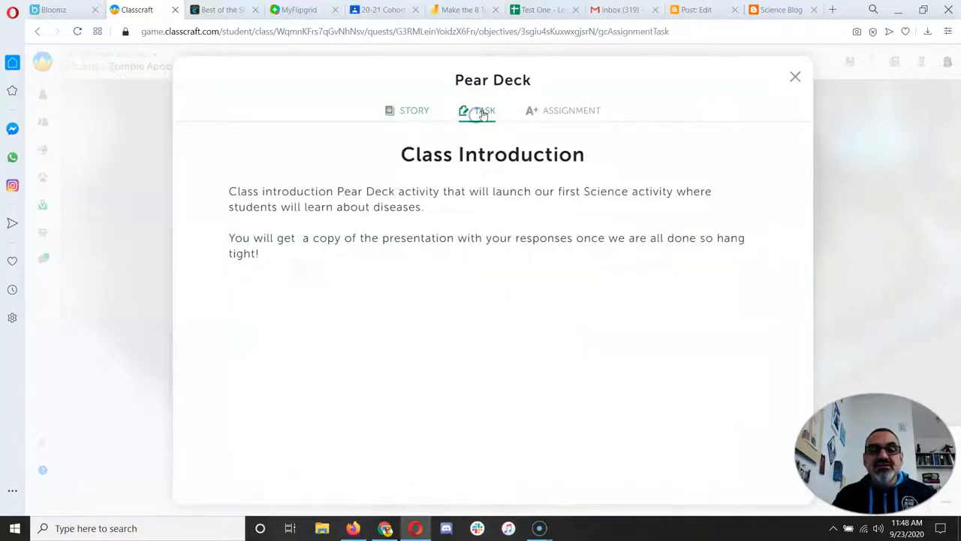
mouse_move(434, 204)
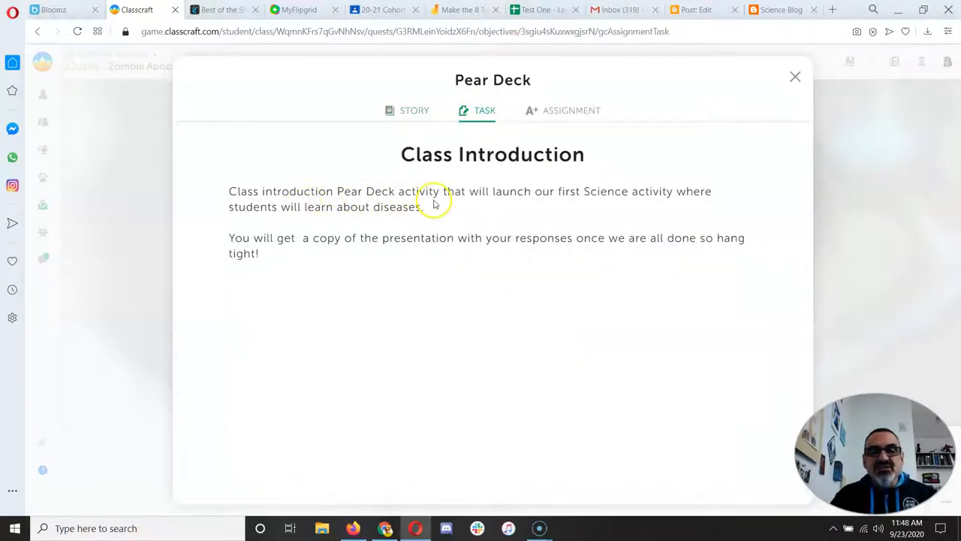
mouse_move(525, 201)
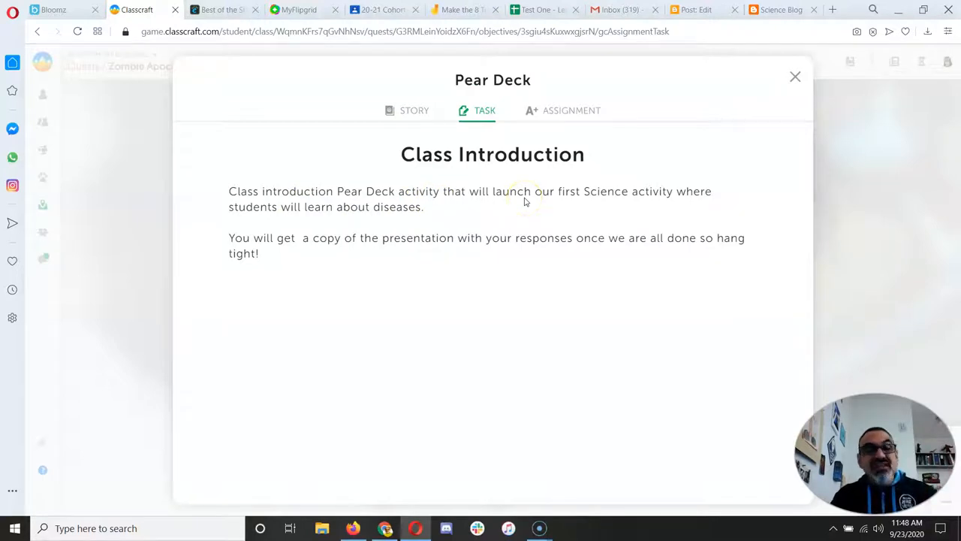
left_click(570, 112)
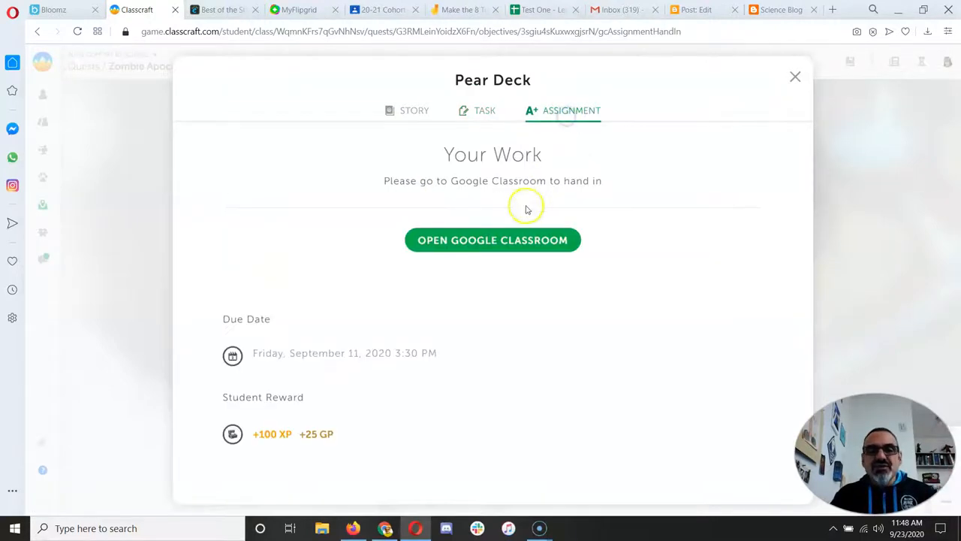
Open the Class Introduction assignment in Google Classroom and confirm marking it as done
left_click(493, 240)
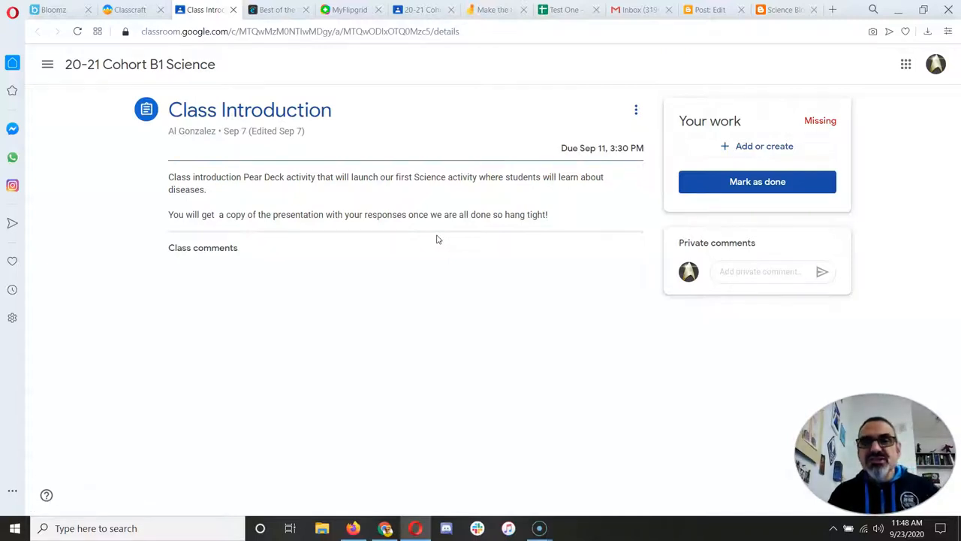
mouse_move(756, 180)
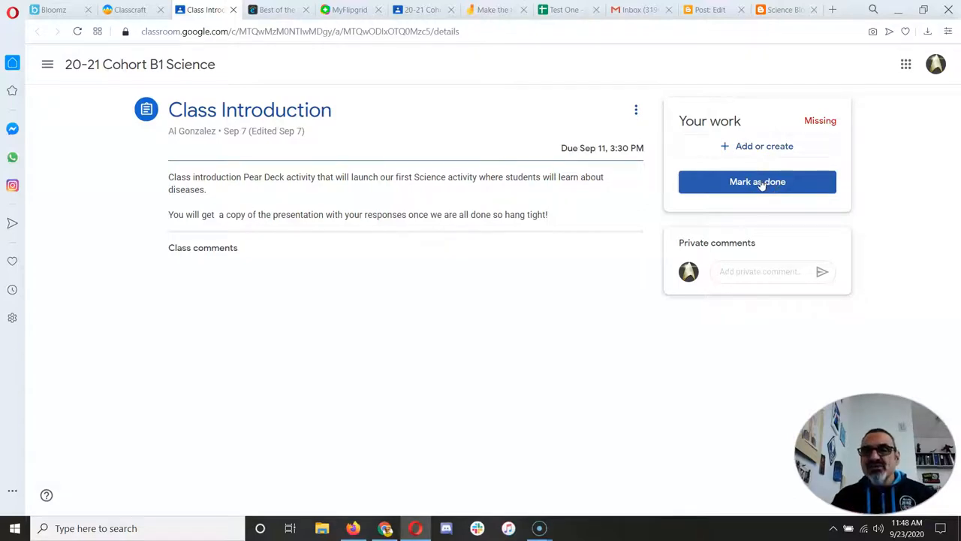
left_click(757, 180)
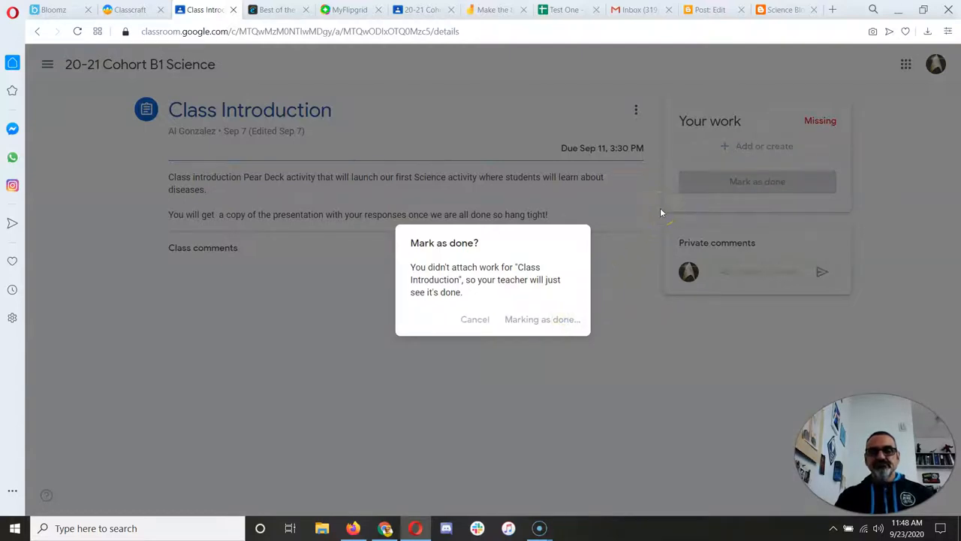
left_click(542, 318)
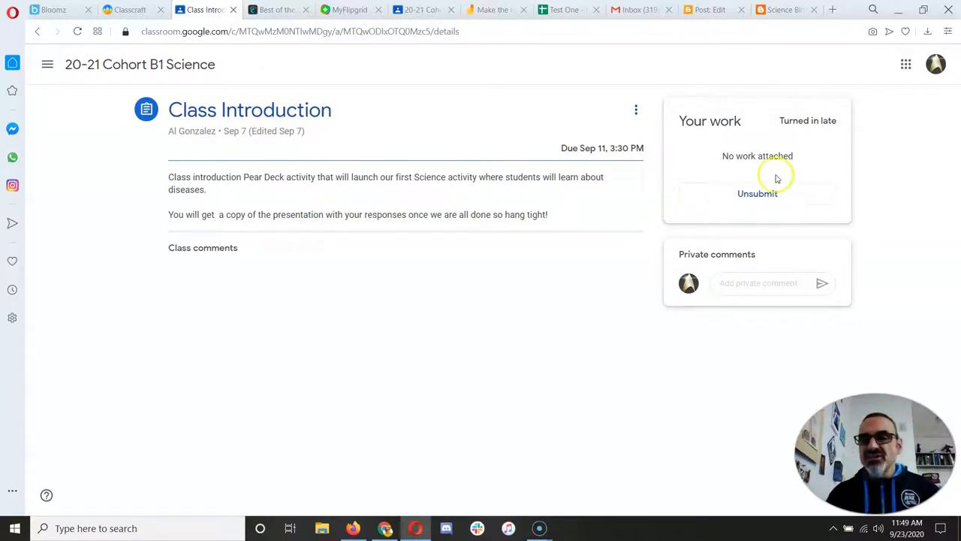
mouse_move(757, 192)
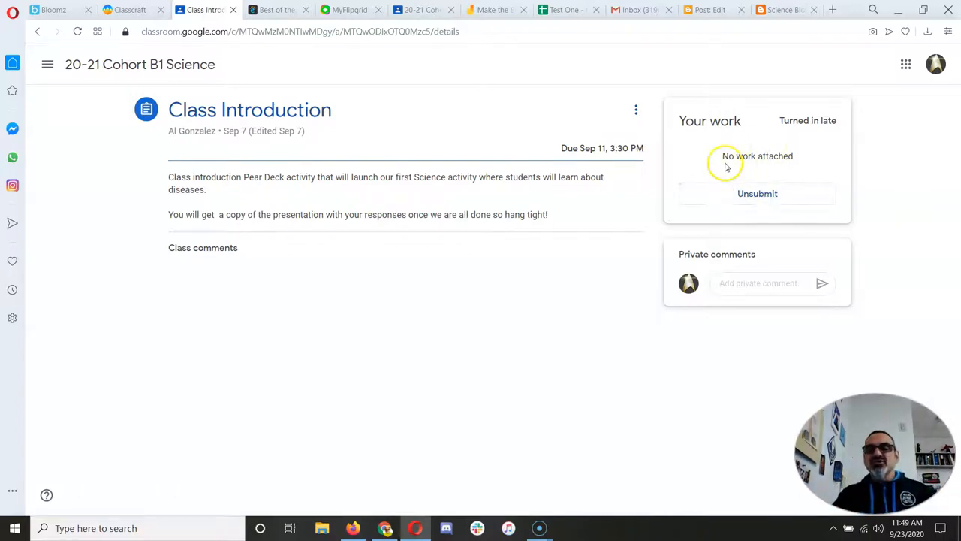
mouse_move(563, 47)
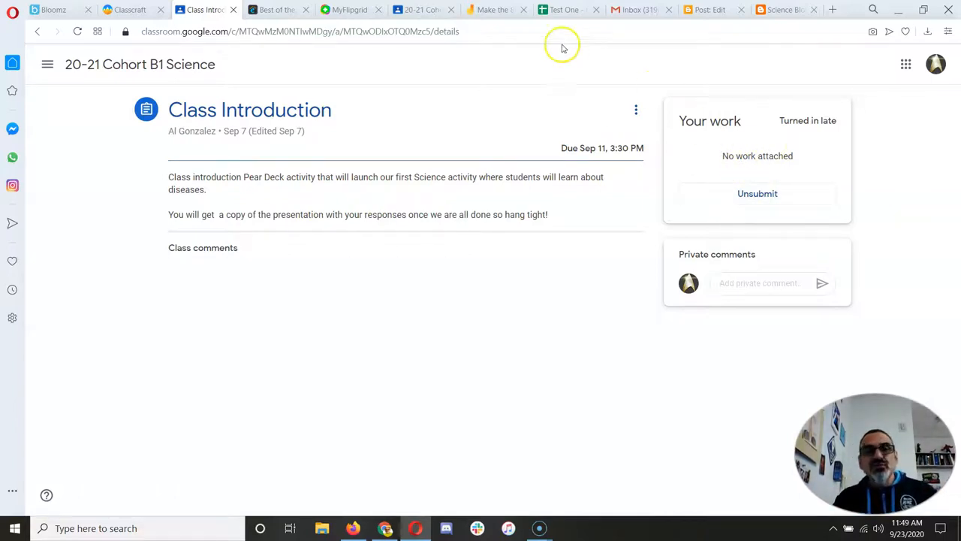
mouse_move(727, 186)
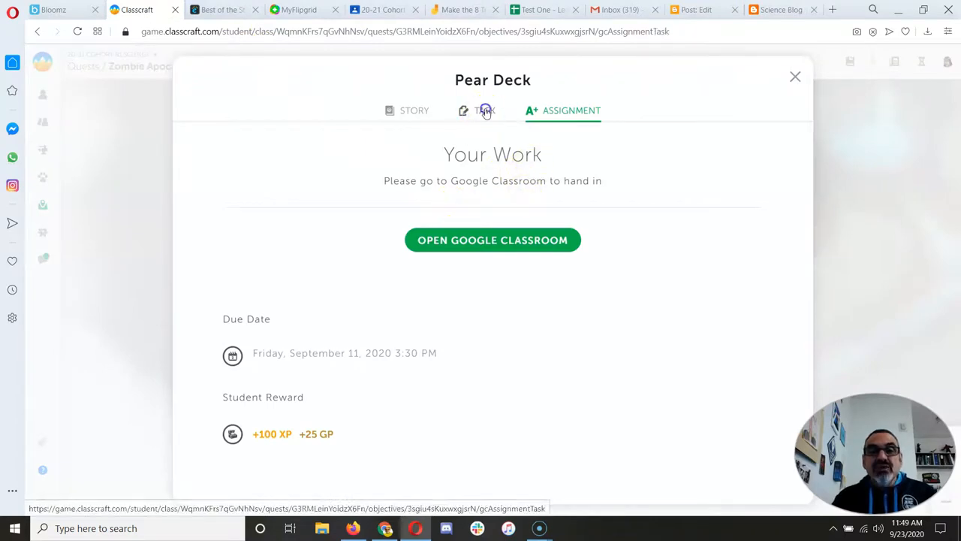
Reread the Pear Deck task, then close the quest to return to the Zombie Apocalypse! map
left_click(483, 112)
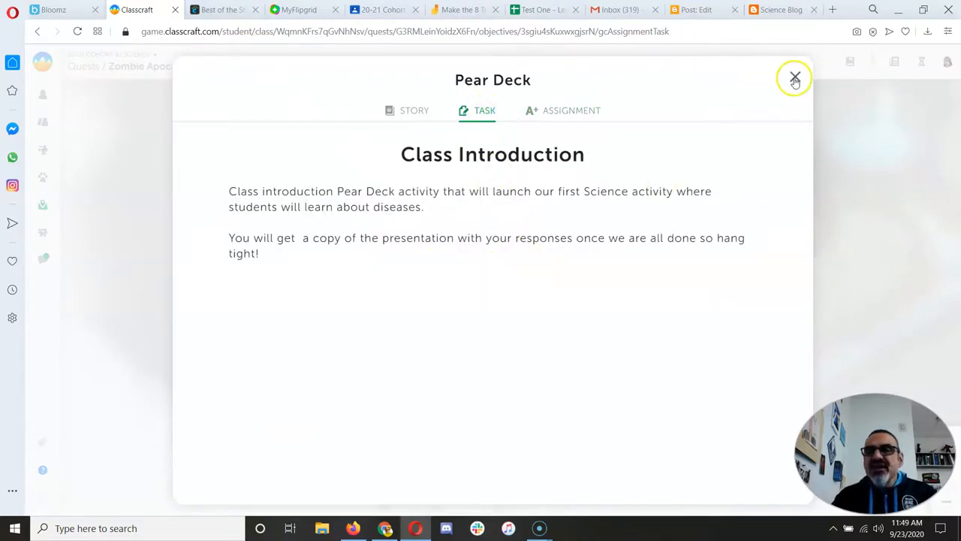
left_click(796, 78)
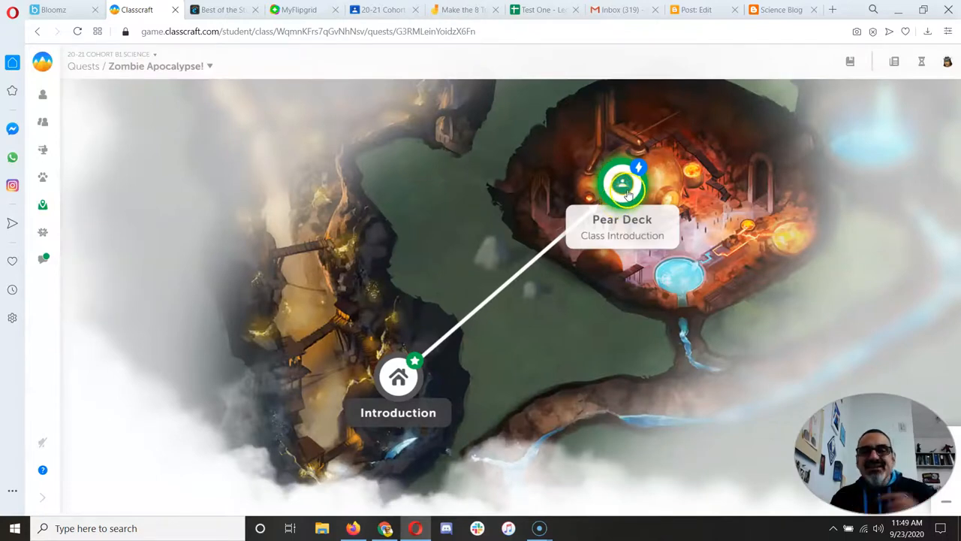
Reopen the Pear Deck quest, mark its task complete, and return to the map with next quests unlocked
left_click(622, 183)
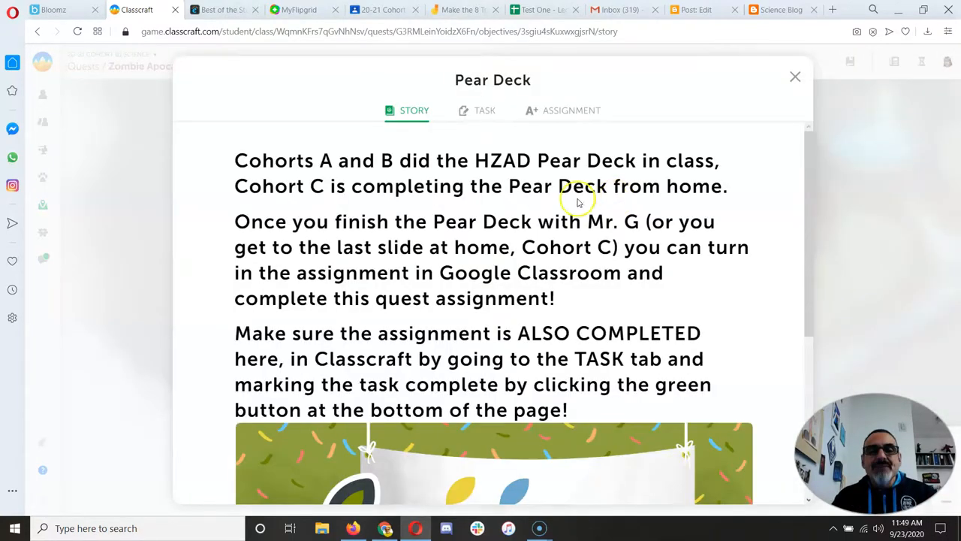
left_click(483, 111)
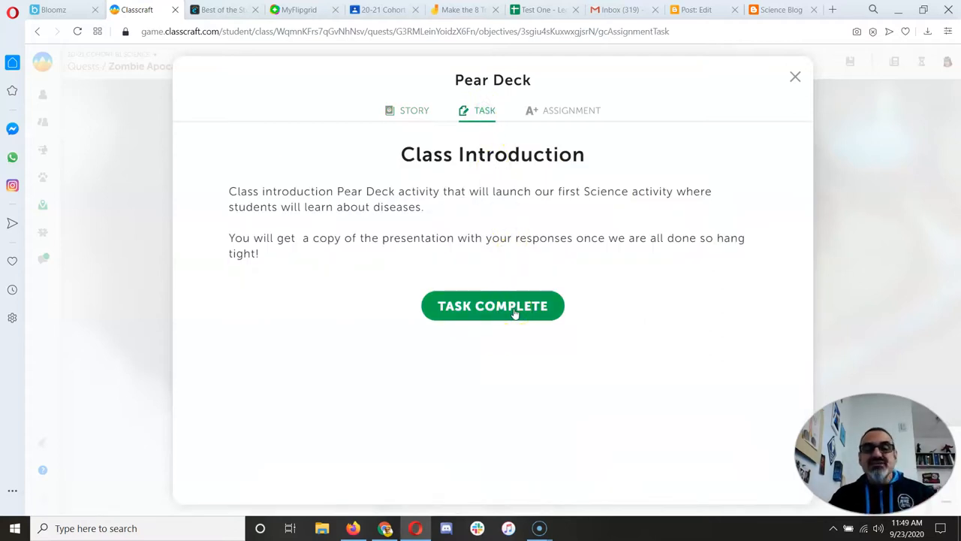
left_click(492, 306)
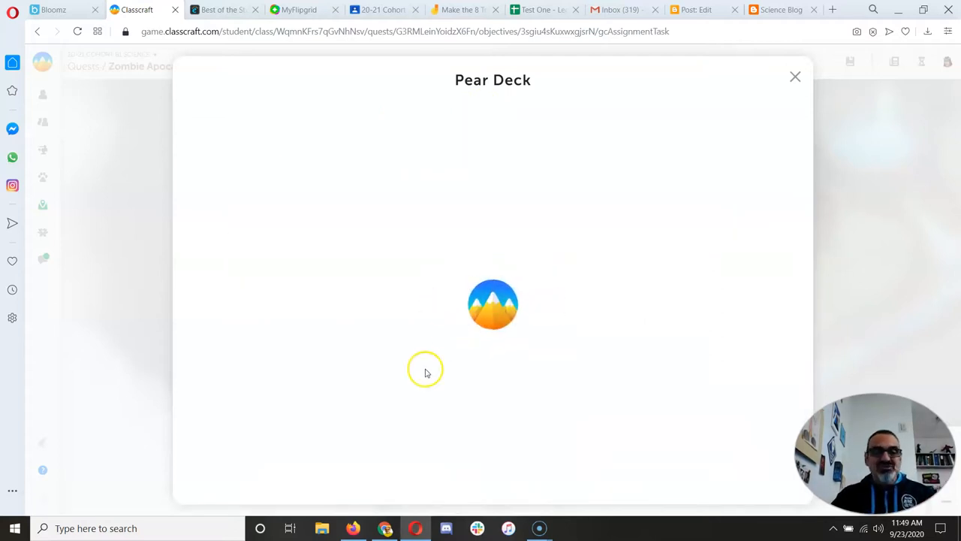
left_click(794, 77)
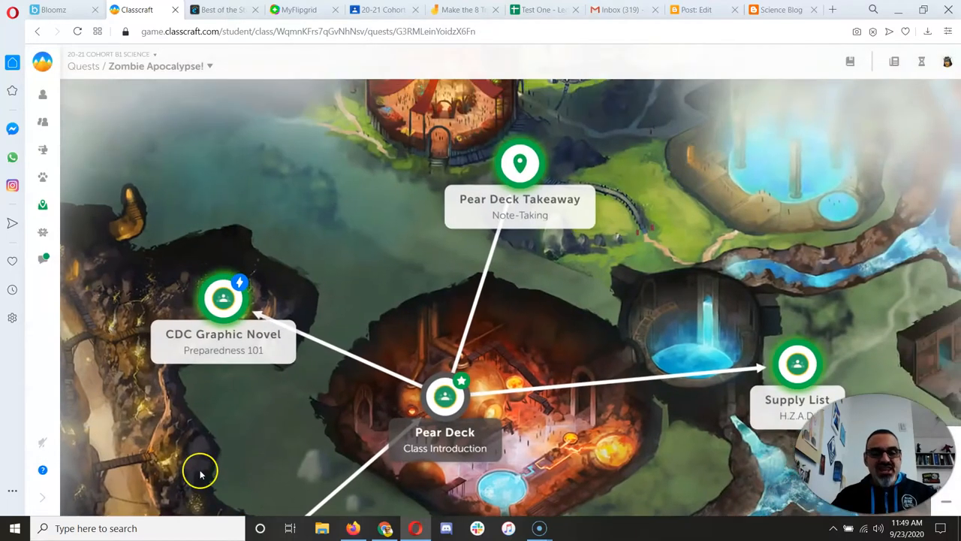